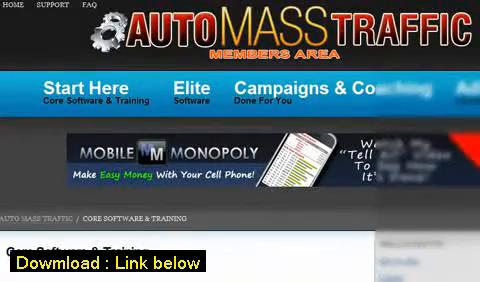
# Step: Scroll the Core Software & Training page down to the Fast Cash Software Plugin link
pyautogui.scroll(-3)
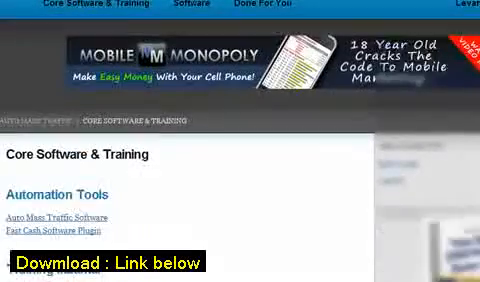
pyautogui.scroll(-3)
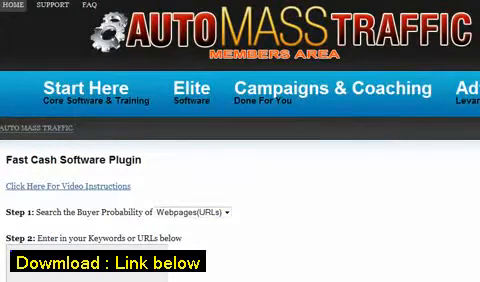
pyautogui.scroll(-3)
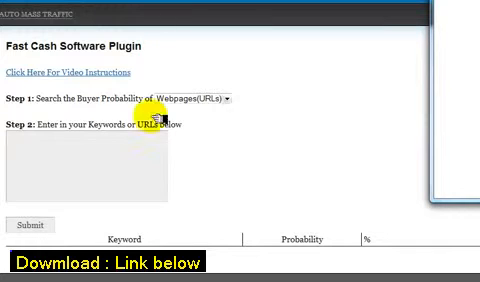
# Step: Enter the keyword phrase 'cheap mlm start ups' in the Step 2 box
pyautogui.write('cheap mlm start ups')
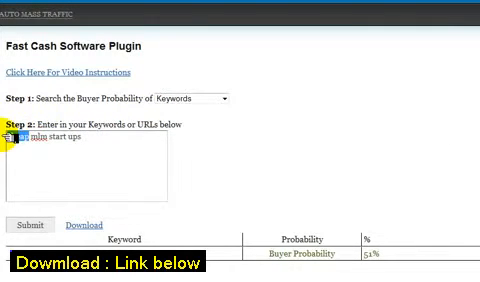
# Step: Change the keyword to 'discounted mlm start ups' and submit the buyer-probability check
pyautogui.write('mounted')
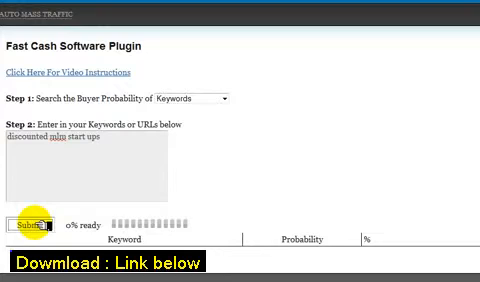
pyautogui.click(24, 224)
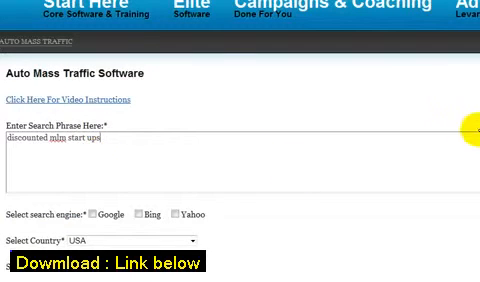
# Step: Submit the organic-listings search for 'discounted mlm start ups' across Google, Bing and Yahoo
pyautogui.scroll(-3)
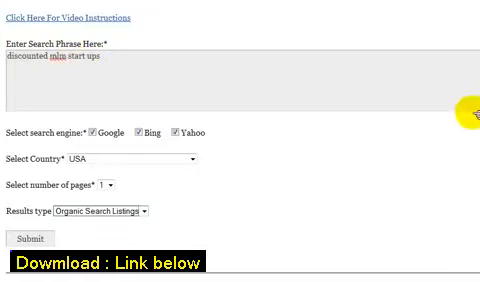
pyautogui.click(34, 236)
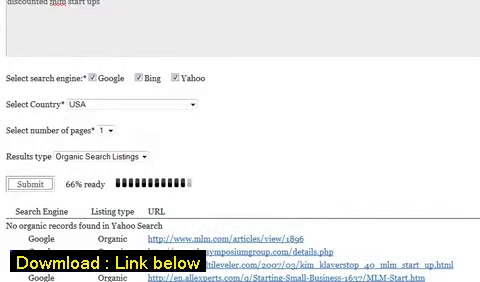
pyautogui.scroll(-3)
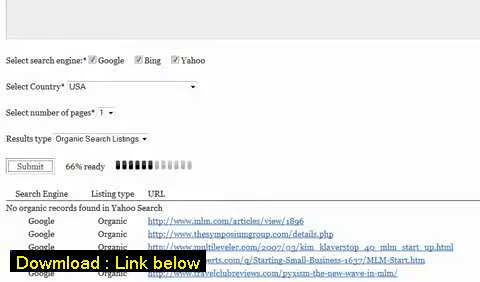
pyautogui.scroll(-3)
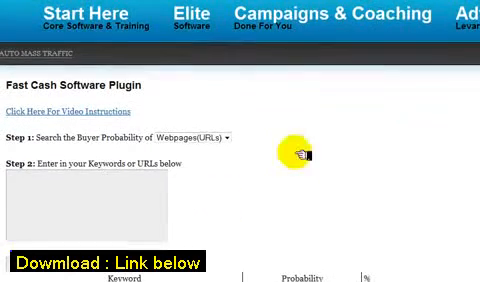
# Step: Set Step 1 to search the buyer probability of Keywords
pyautogui.click(210, 138)
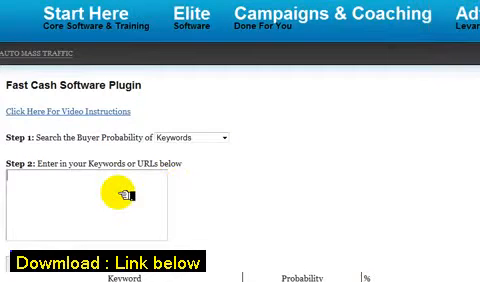
# Step: Enter 'cheap ipad' as the keyword and submit the buyer-probability check
pyautogui.write('cheap ipad')
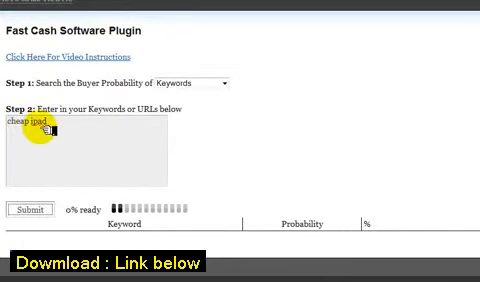
pyautogui.click(34, 208)
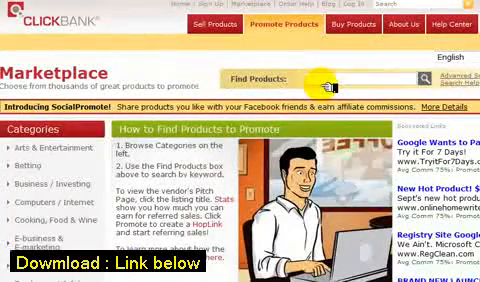
# Step: Search the ClickBank Marketplace for 'ipad' products
pyautogui.write('ipad')
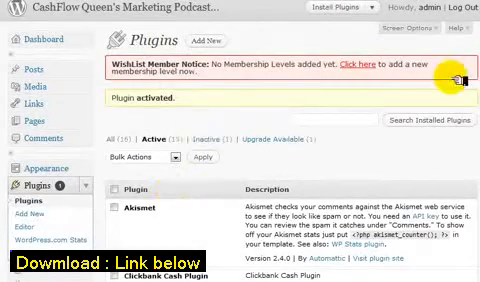
# Step: Scroll the WordPress plugin list after activating the Clickbank Cash Plugin
pyautogui.scroll(-3)
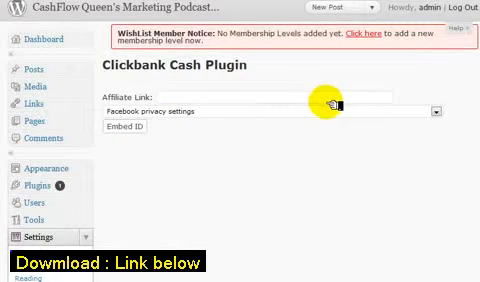
pyautogui.moveTo(330, 144)
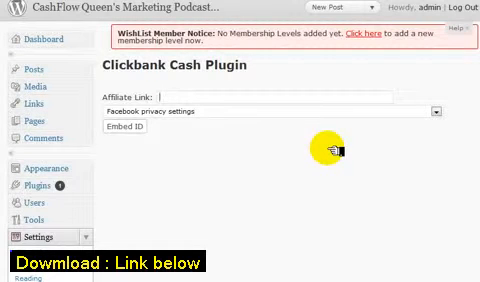
pyautogui.moveTo(332, 148)
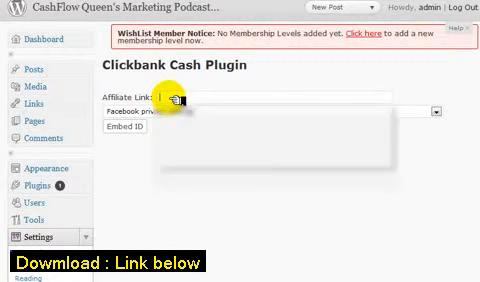
# Step: Type the affiliate hop link URL into the Clickbank Cash Plugin's Affiliate Link field
pyautogui.write('http://www.pfgillc.hop')
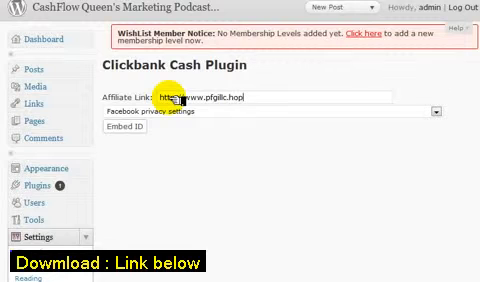
pyautogui.write('agad')
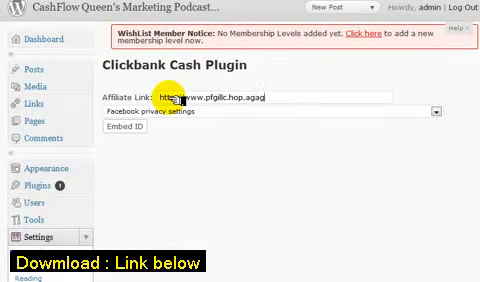